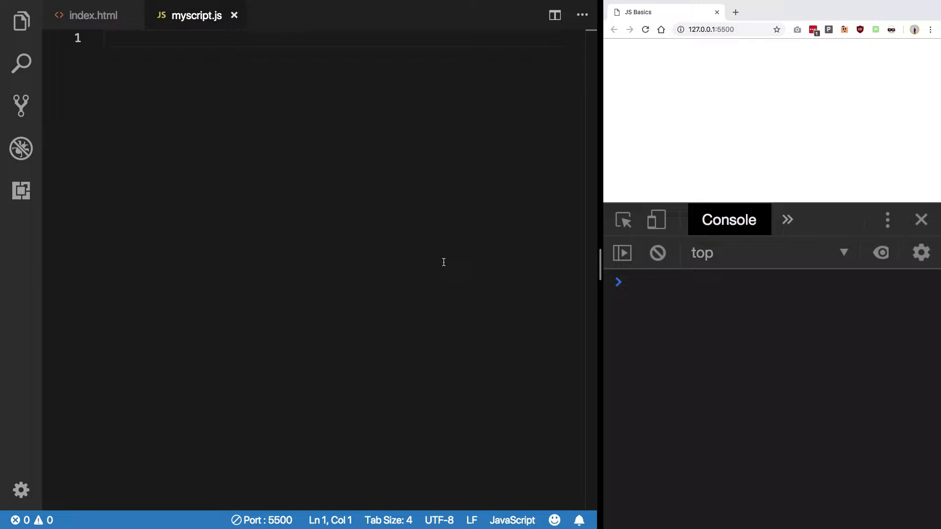
# Declare let myFavFoods = ["pizza", "burgers", "pasta"]; in myscript.js.
pyautogui.write('let')
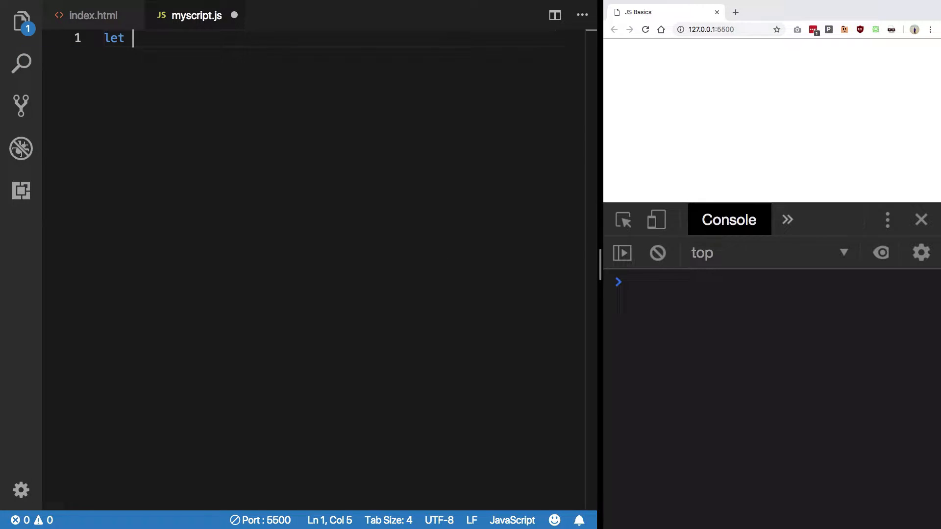
pyautogui.write('my')
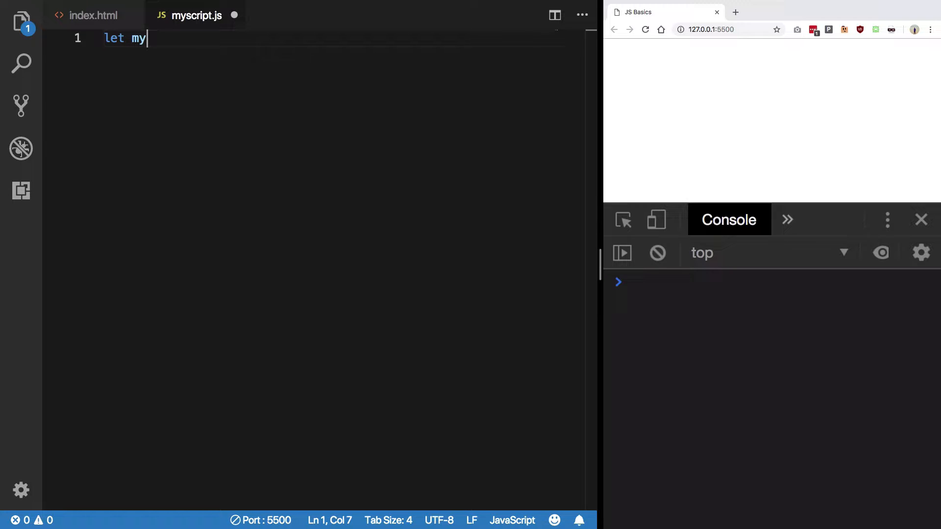
pyautogui.write('FavG')
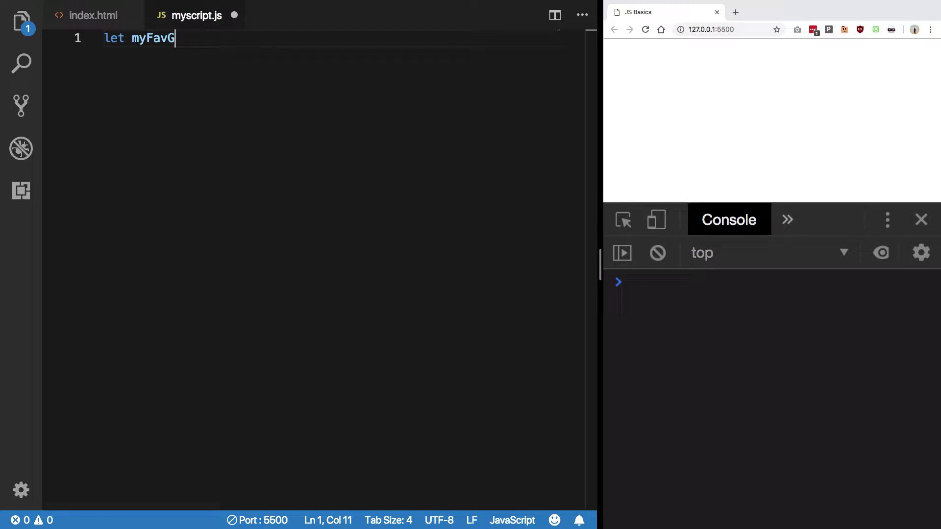
pyautogui.write('oods = ""')
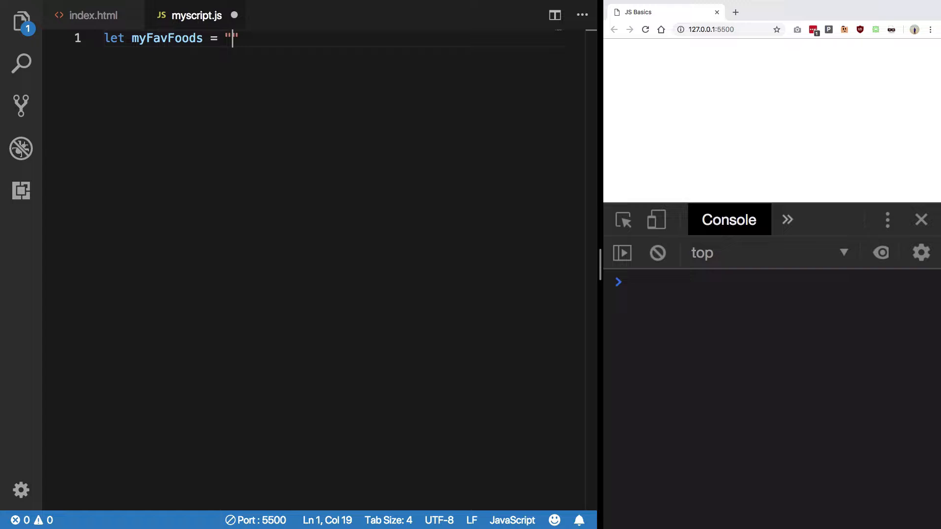
pyautogui.write('[p')
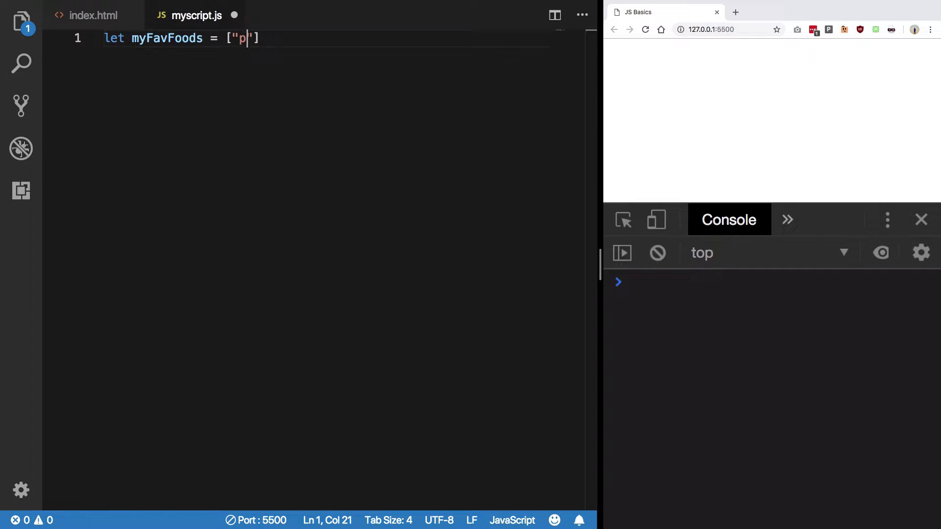
pyautogui.write('izza", "bu')
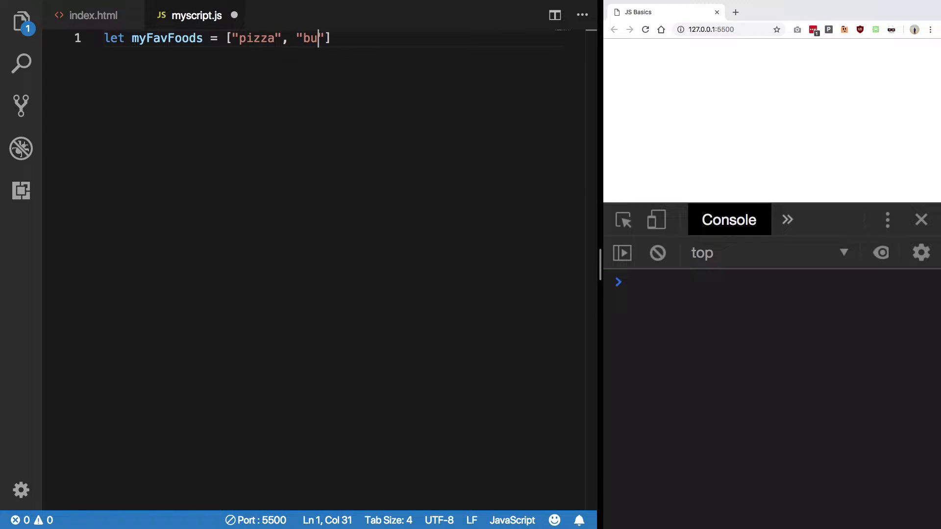
pyautogui.write('rgers", ""')
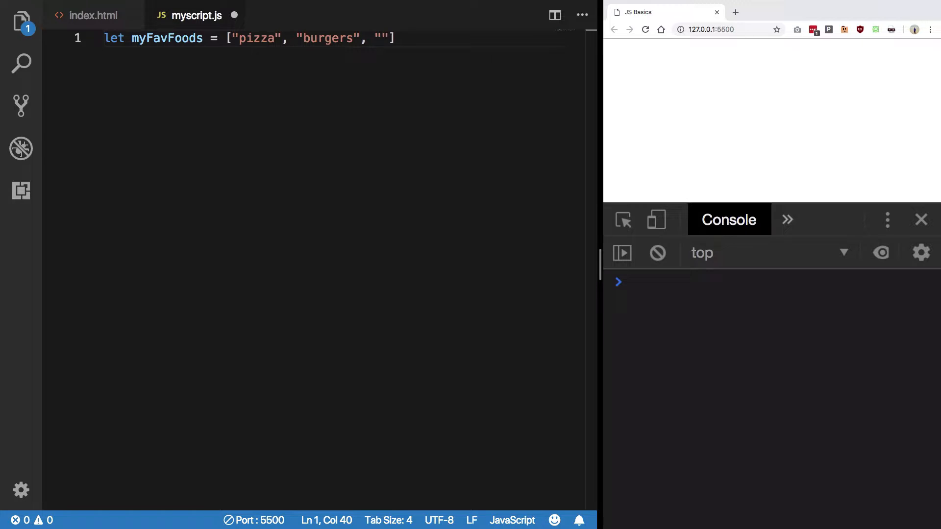
pyautogui.write('pasta')
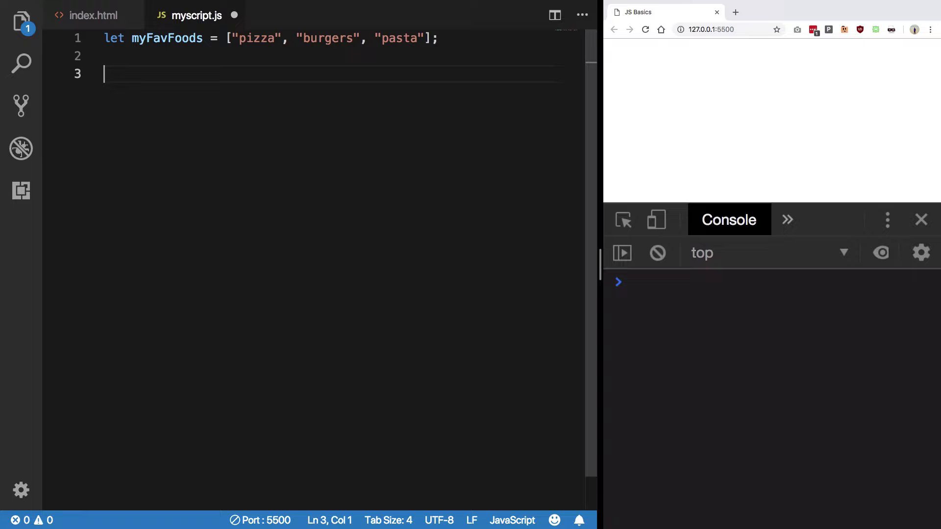
# Log myFavFoods.indexOf("pizza") and save so the browser console prints 0.
pyautogui.write('console.log(')
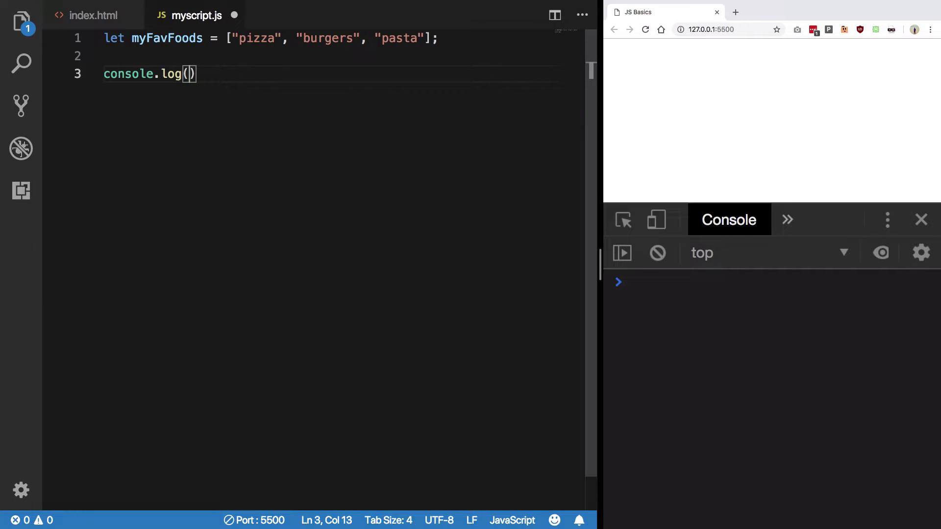
pyautogui.write(';')
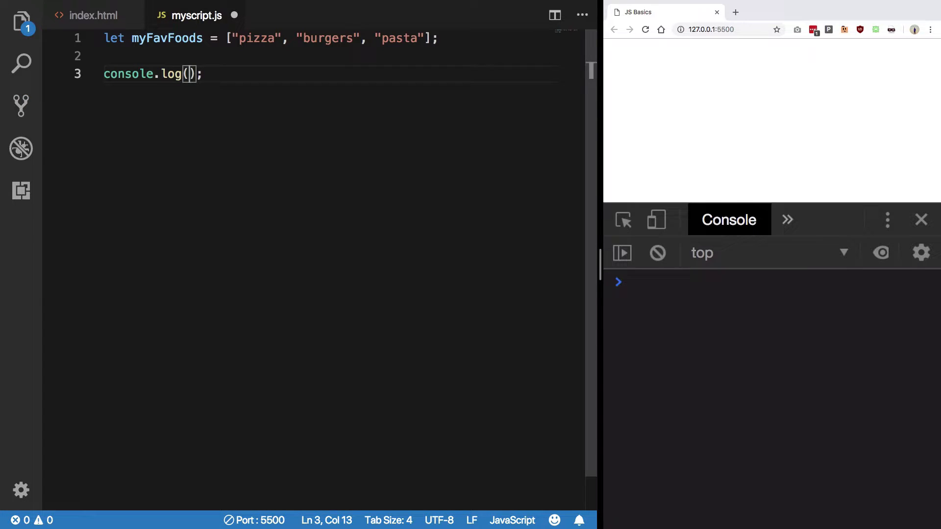
pyautogui.write('myFavFoods.indexOf(')
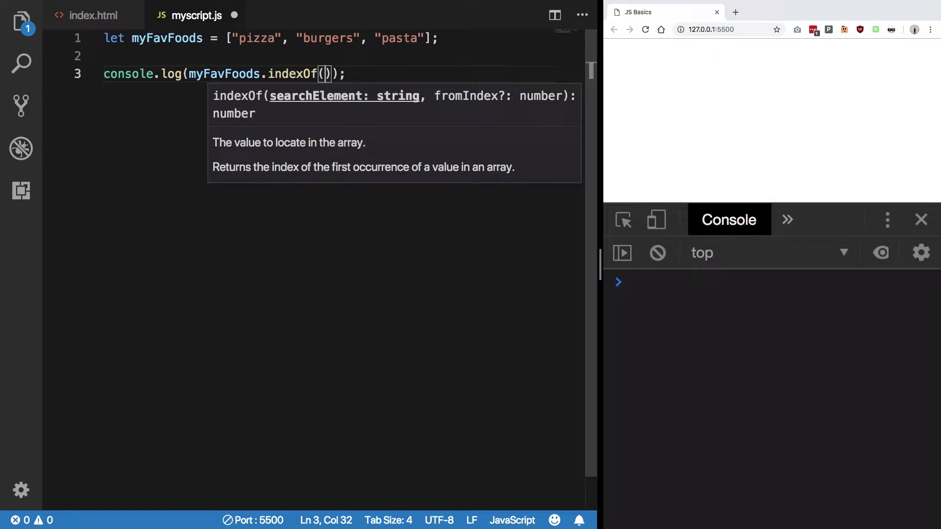
pyautogui.write('"["')
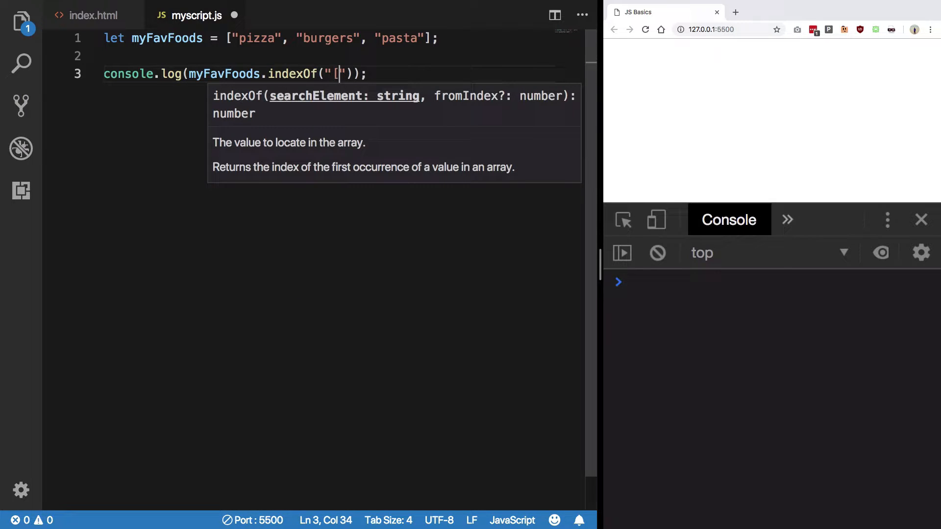
pyautogui.write('pizza')
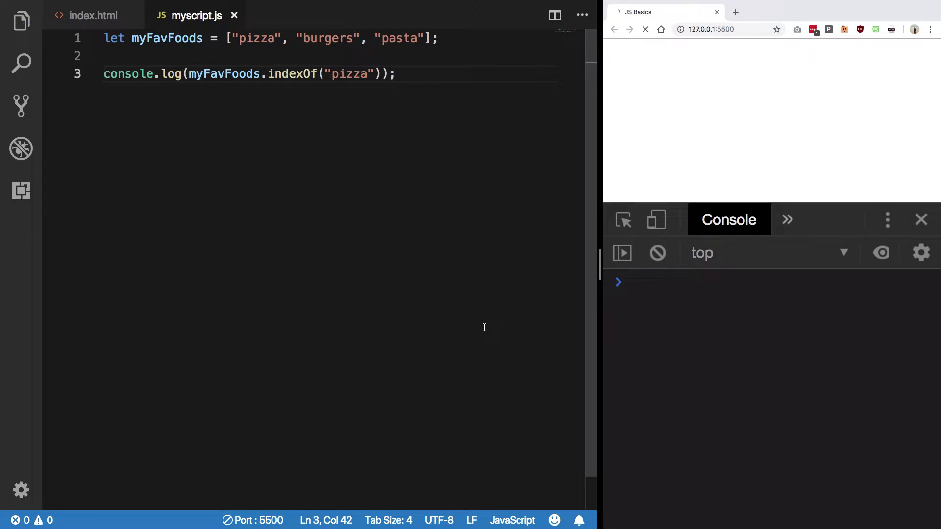
pyautogui.click(645, 29)
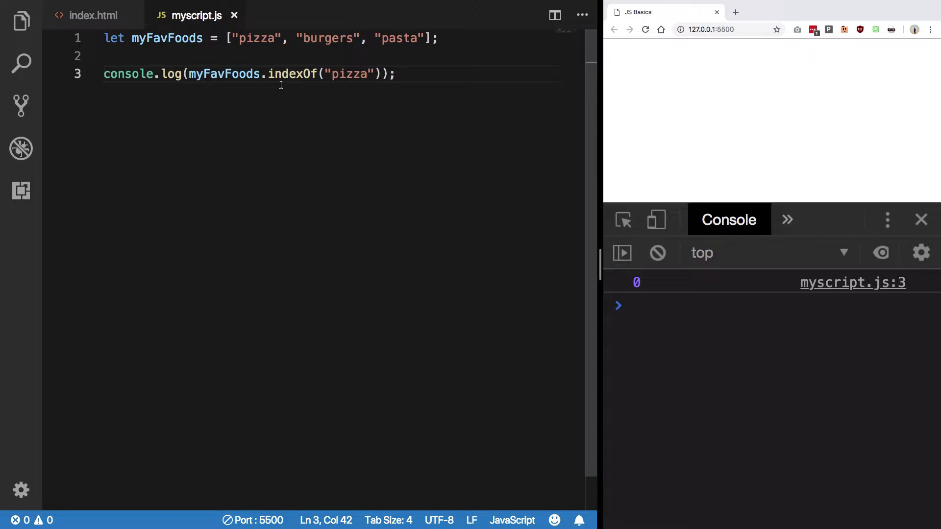
pyautogui.doubleClick(294, 74)
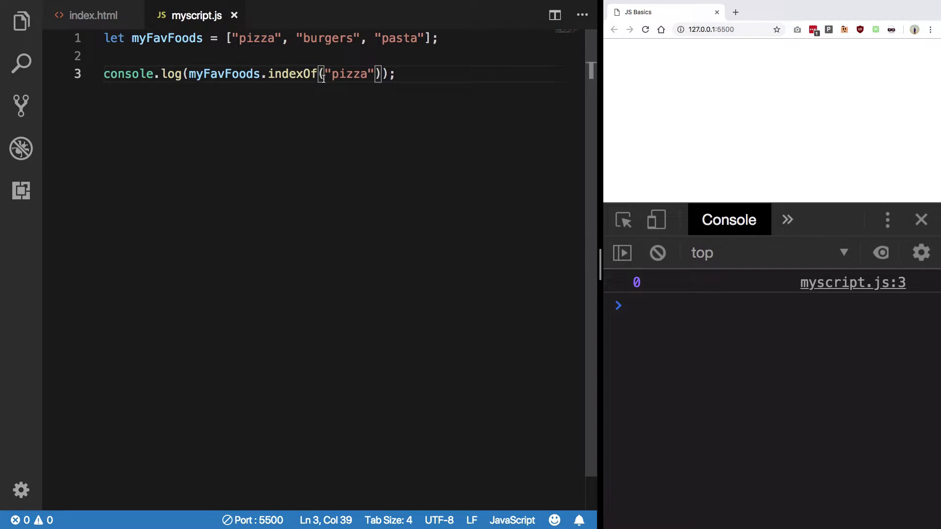
# Search for "burgers", test a misspelling and > -1, then switch indexOf to includes.
pyautogui.doubleClick(349, 73)
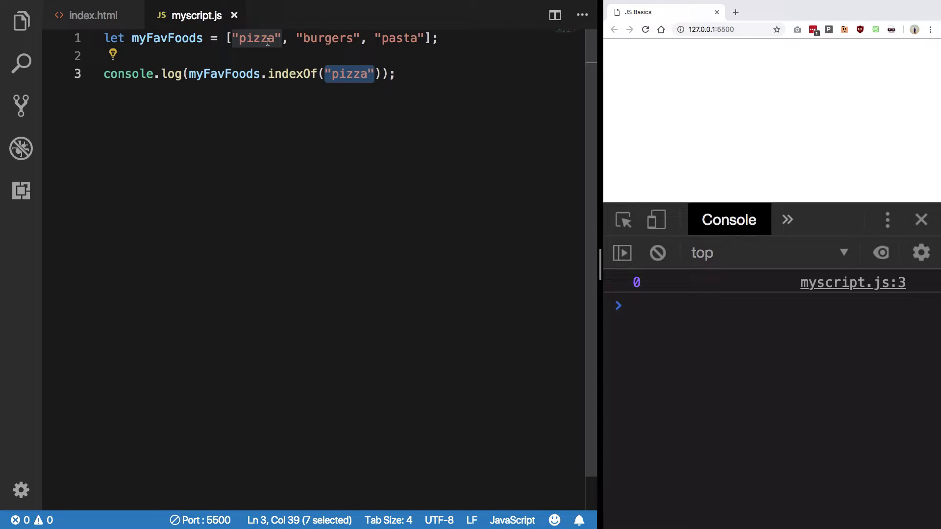
pyautogui.doubleClick(327, 39)
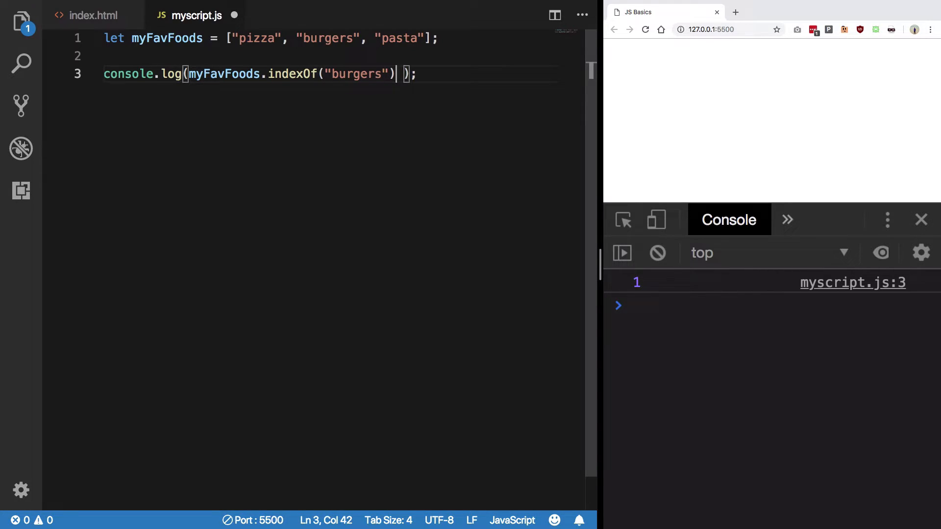
pyautogui.write('zz')
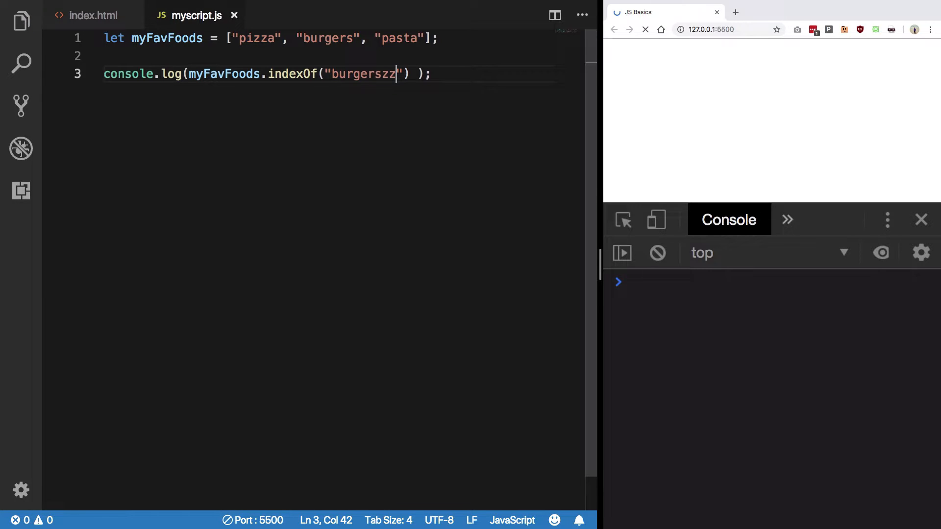
pyautogui.click(645, 29)
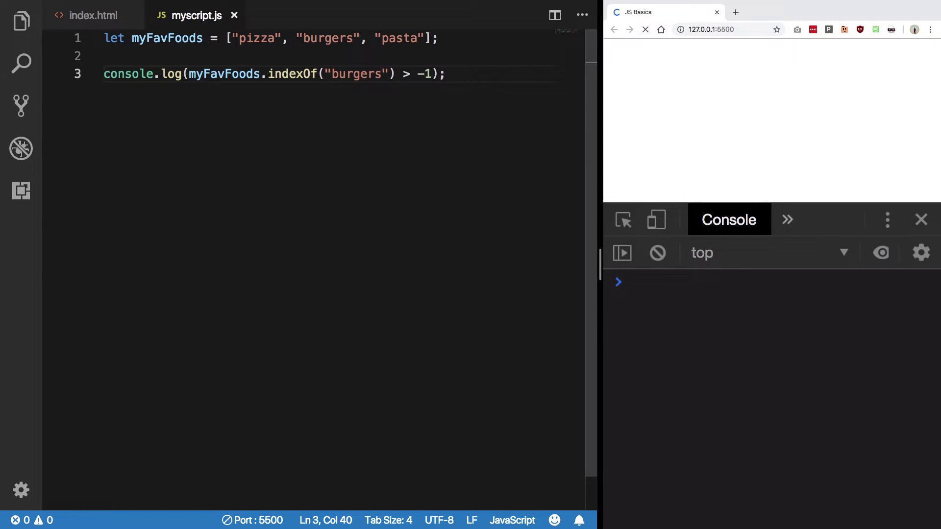
pyautogui.click(645, 28)
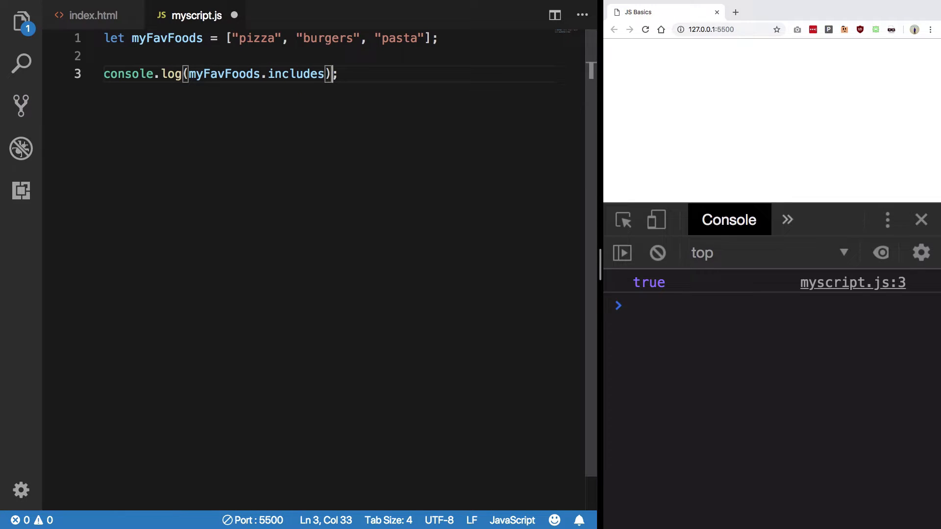
# Check includes("burgers"), see false for misspelt burfgers, then fix the typo.
pyautogui.write('("')
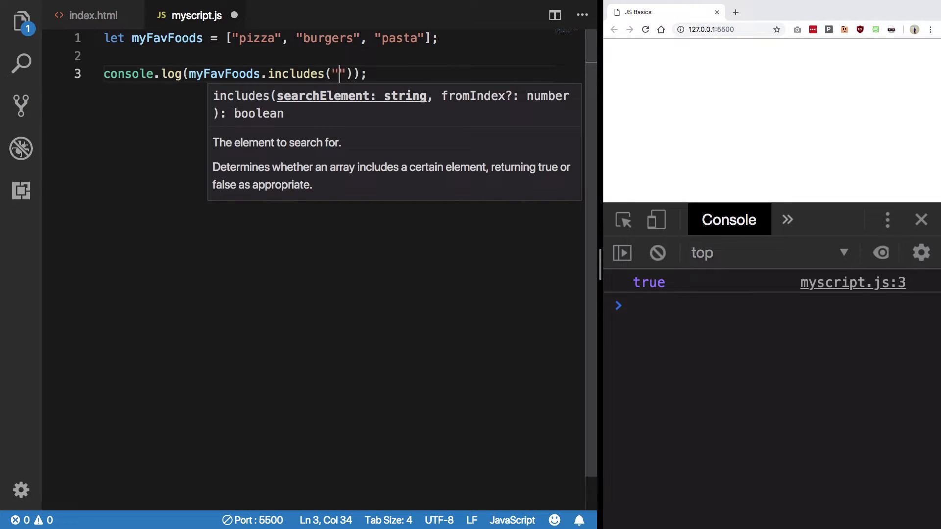
pyautogui.write('burgers')
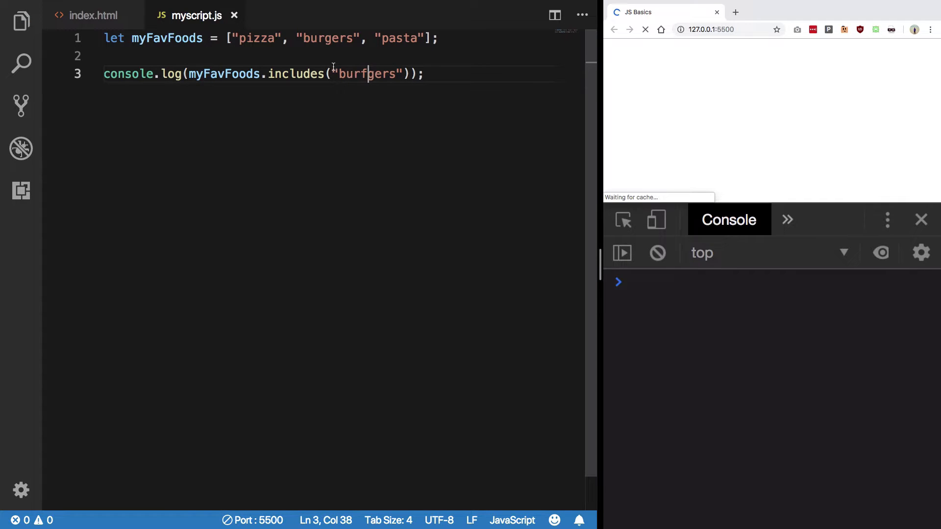
pyautogui.click(645, 28)
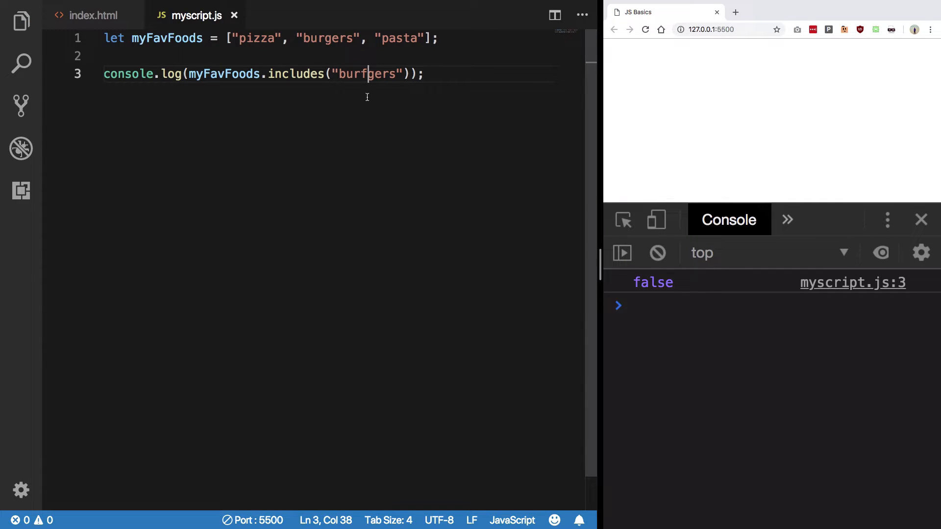
pyautogui.press('Backspace')
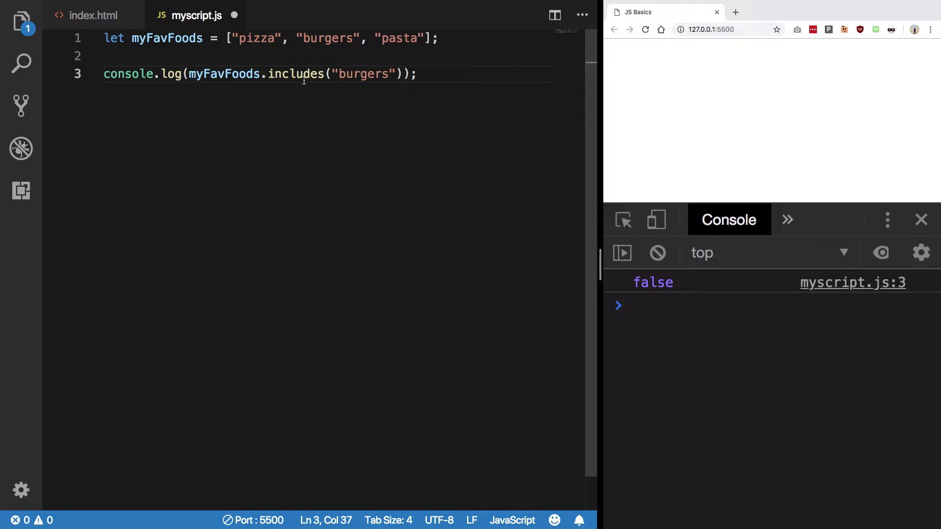
pyautogui.moveTo(246, 74); pyautogui.dragTo(417, 74)
pyautogui.write(',')
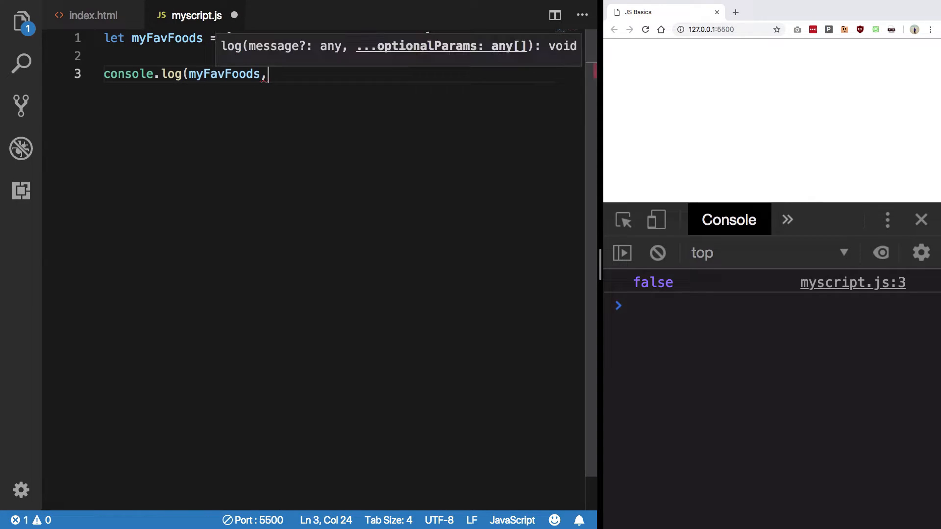
# Define let students = [ {name "ABC", age 15}, {name "DEF", age 16} ].
pyautogui.write('.fin')
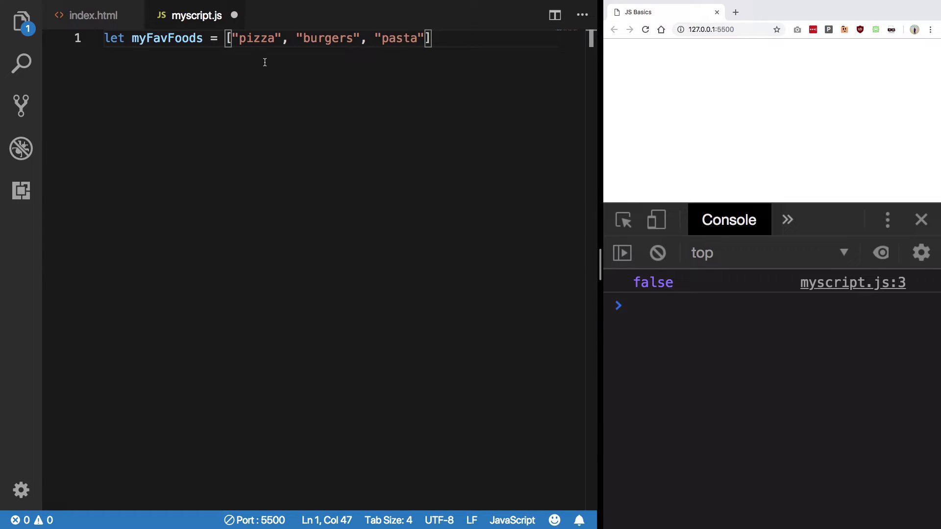
pyautogui.write('let')
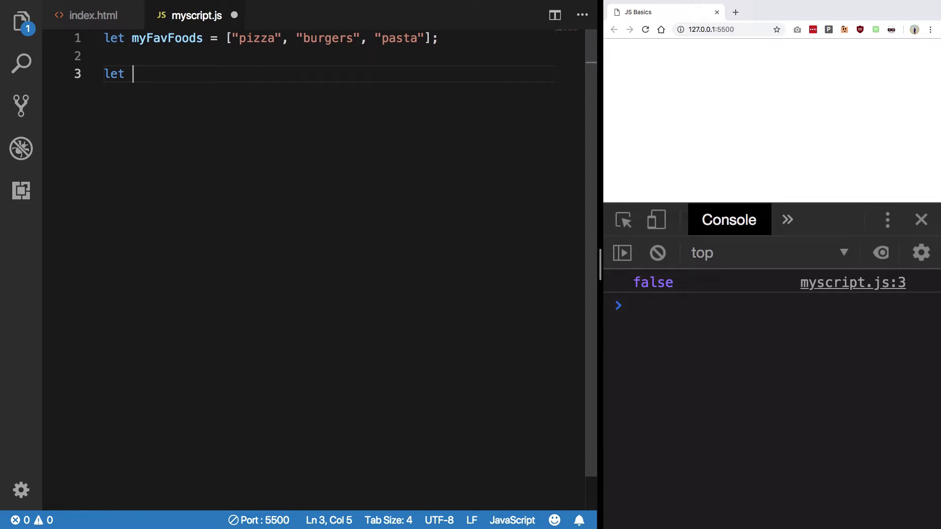
pyautogui.write('students = [')
pyautogui.write('name:')
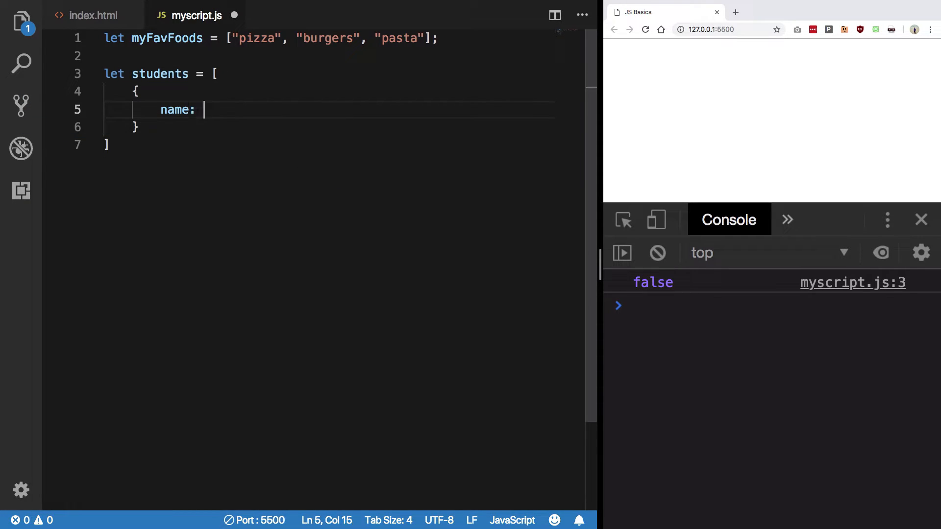
pyautogui.write('""')
pyautogui.write('age:')
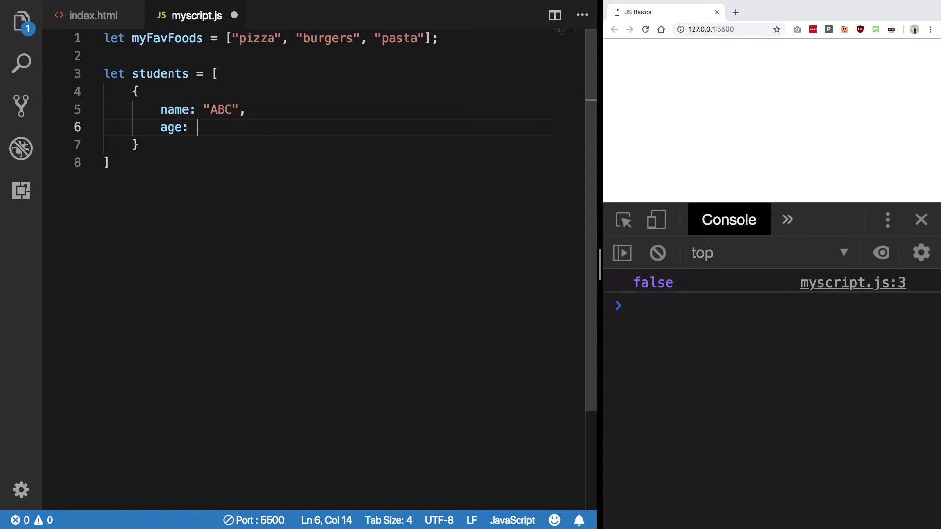
pyautogui.write('15,')
pyautogui.write('age')
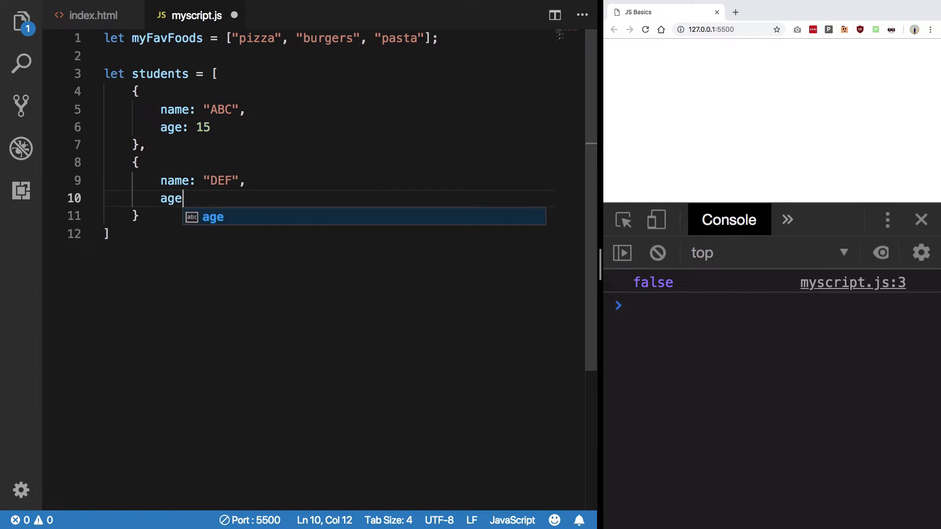
pyautogui.write(': 16')
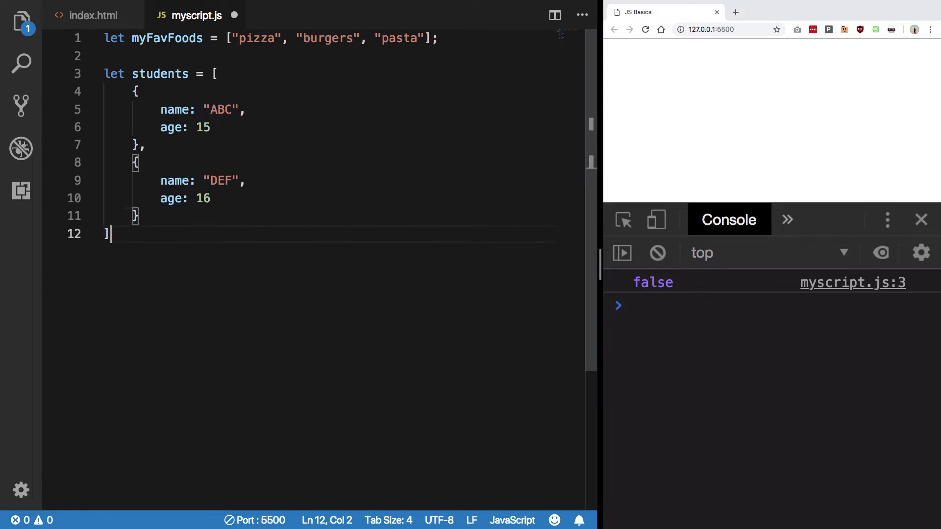
pyautogui.press('enter')
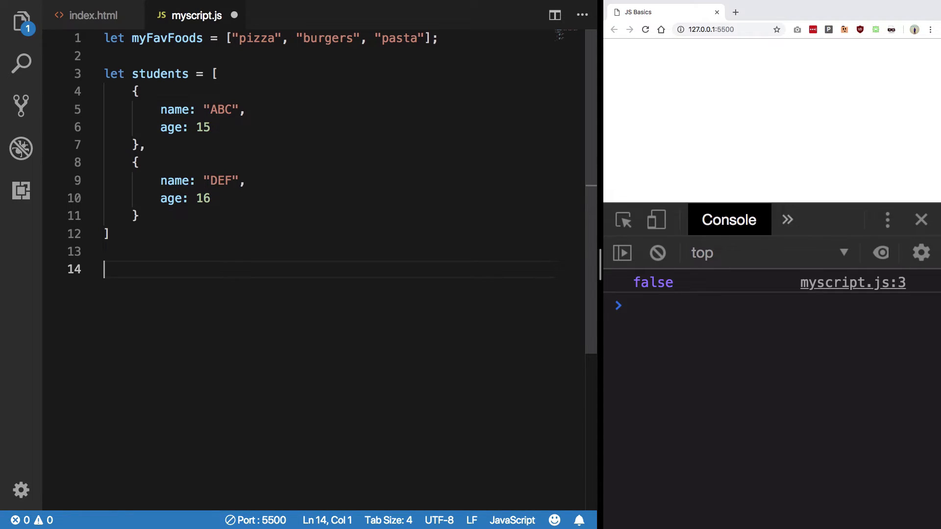
# Write const student = students.find(s => { return s.age == 15 }) and start a console line.
pyautogui.write('const student =')
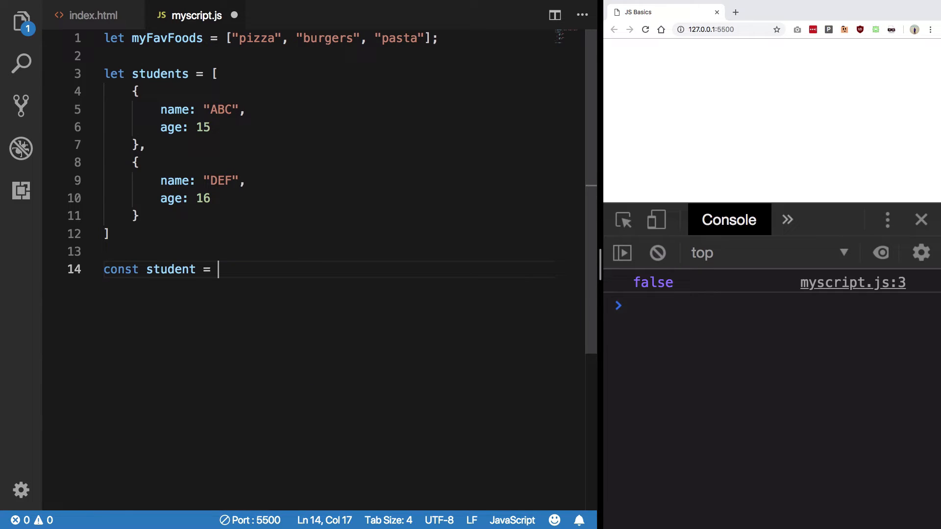
pyautogui.write('s')
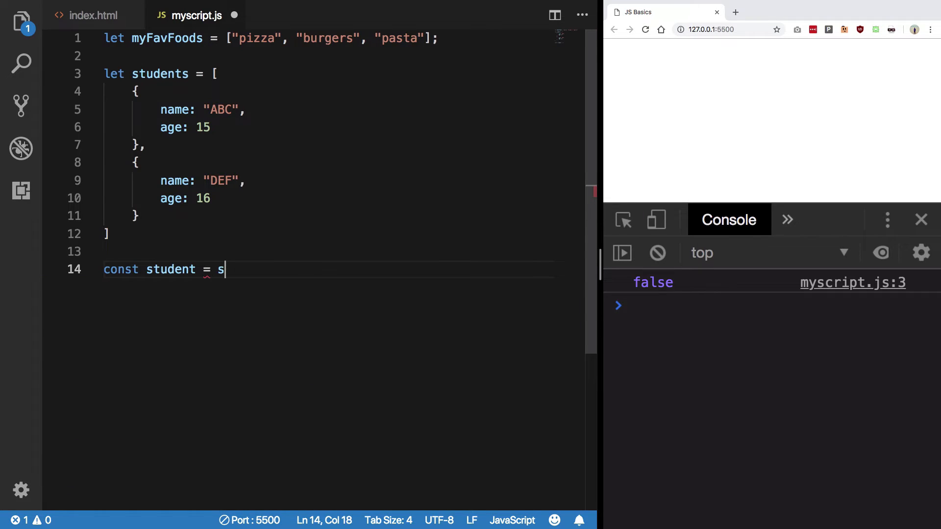
pyautogui.write('t')
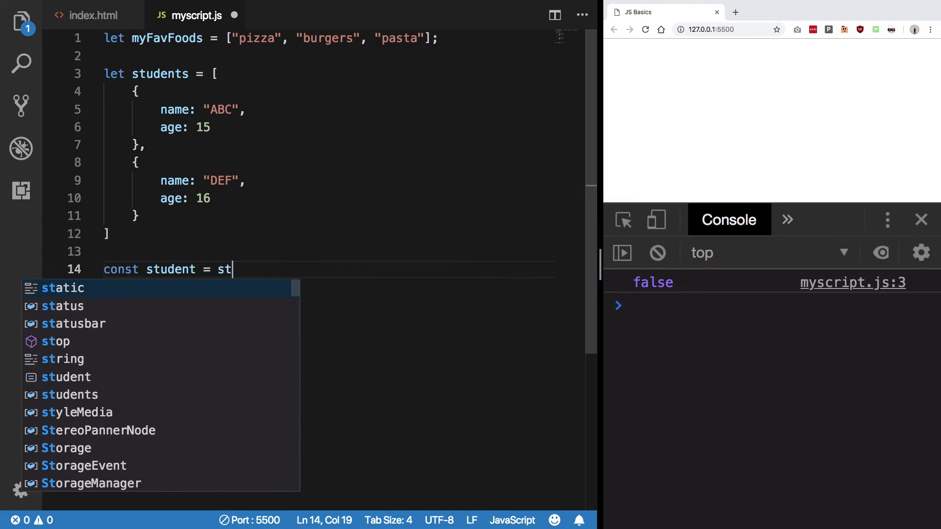
pyautogui.write('udents.f')
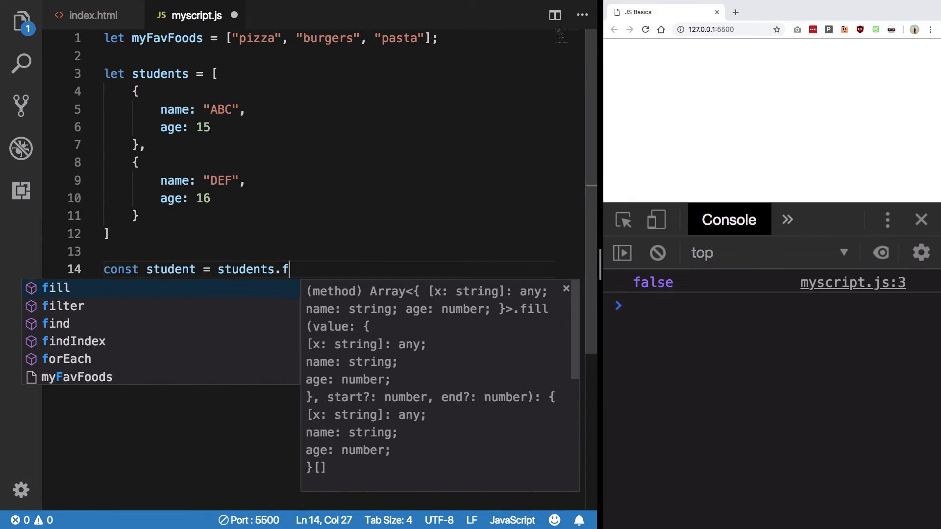
pyautogui.write('ind')
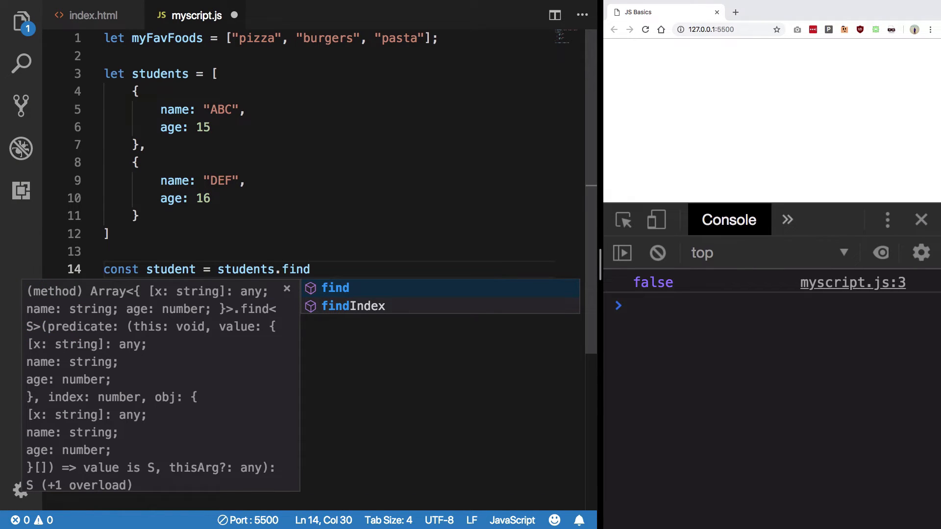
pyautogui.write('(s => {')
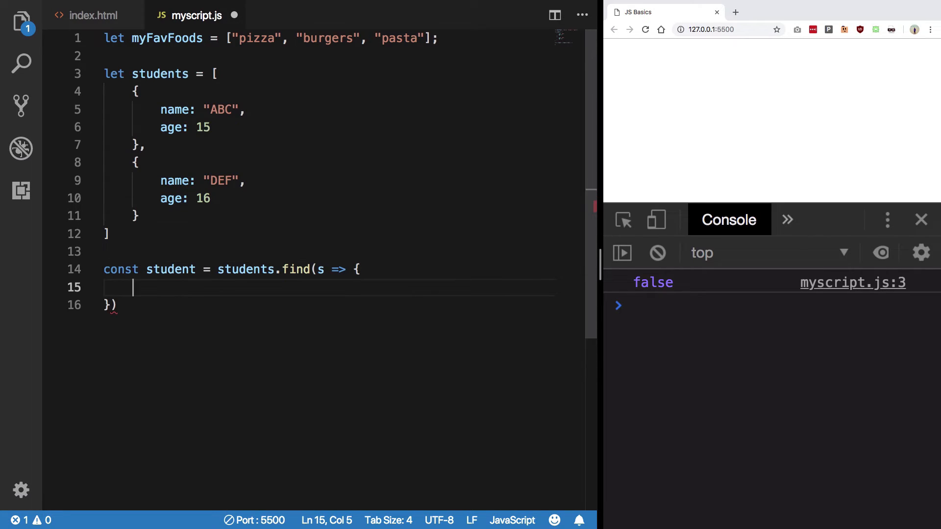
pyautogui.write('return s.')
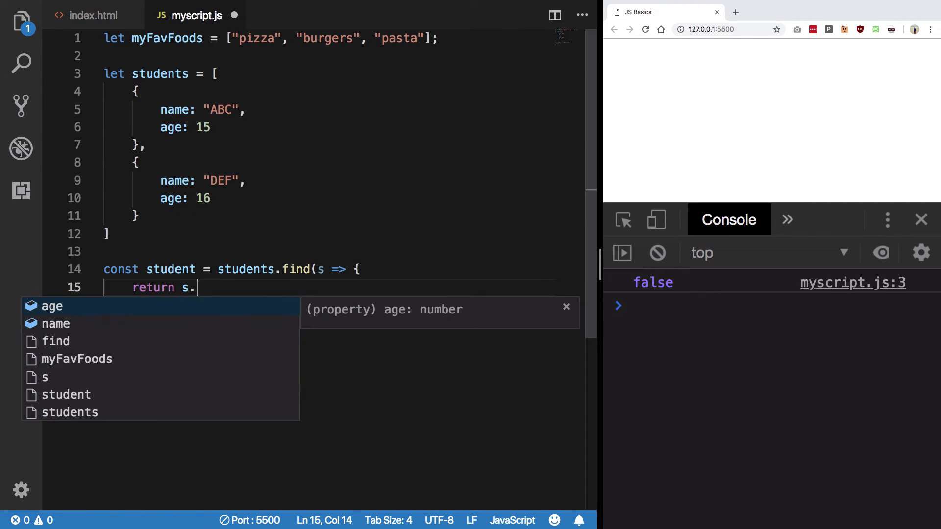
pyautogui.write('age === 165')
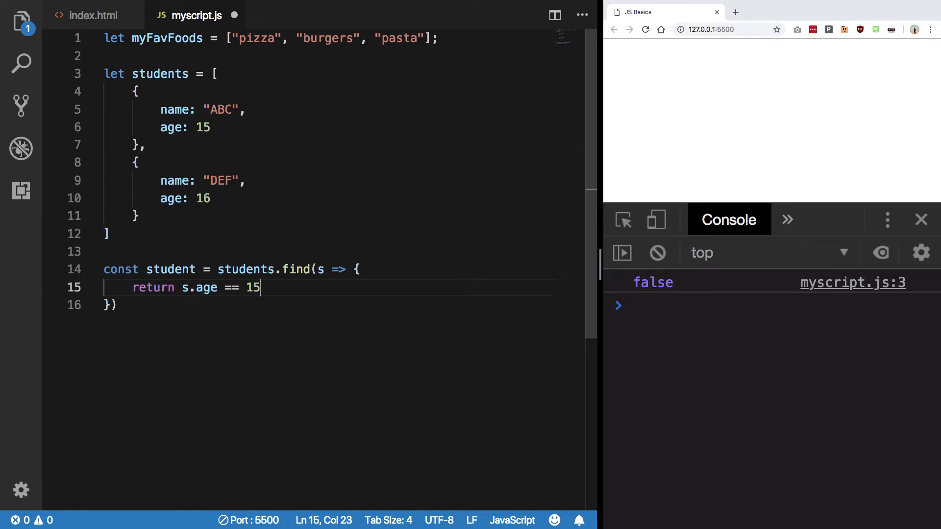
pyautogui.write('conso')
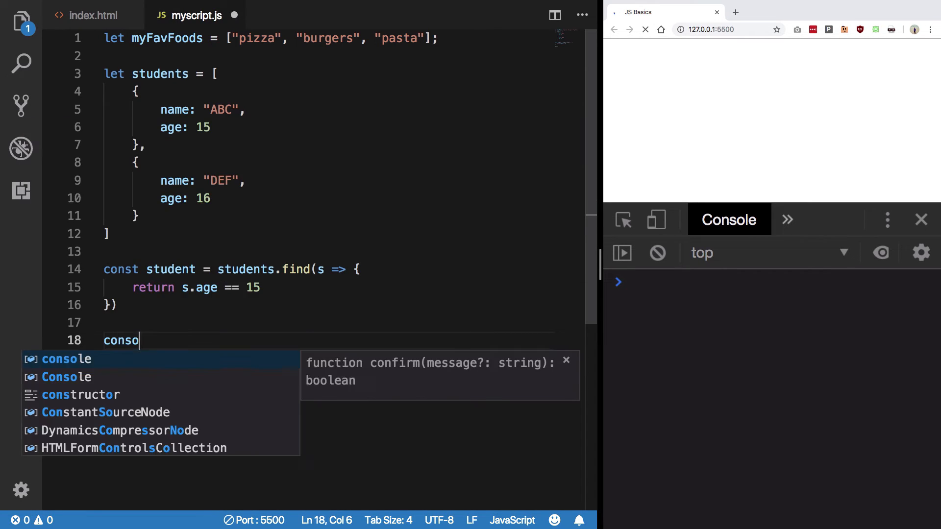
# Log student and expand the {name: "ABC", age: 15} object in the Chrome console.
pyautogui.write('le.log(student')
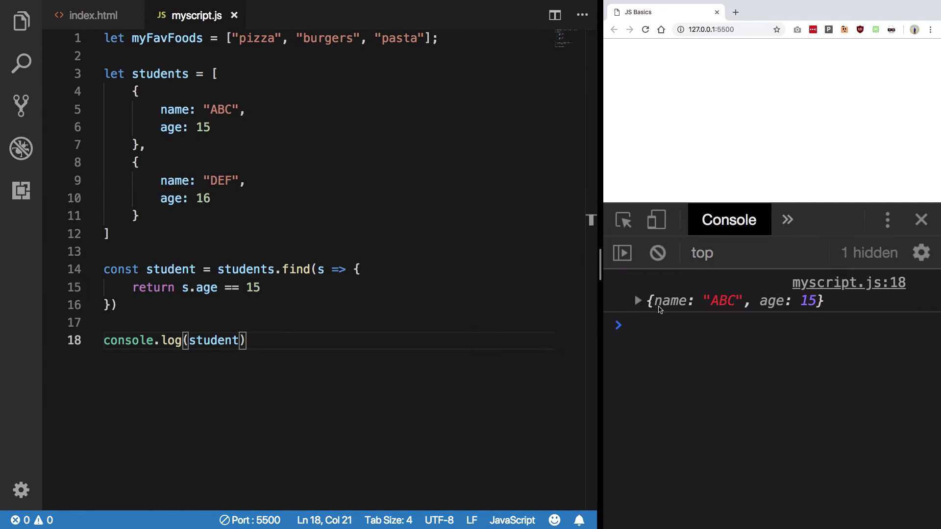
pyautogui.click(637, 301)
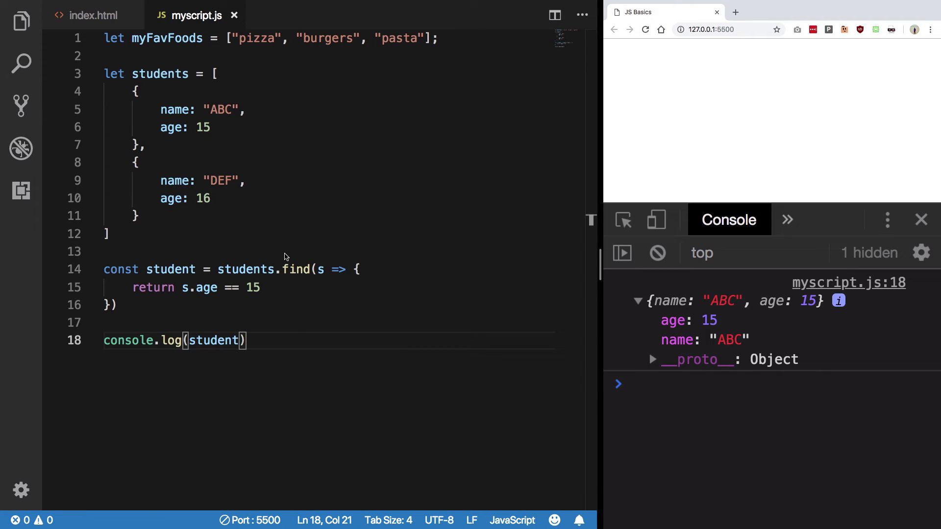
pyautogui.doubleClick(296, 268)
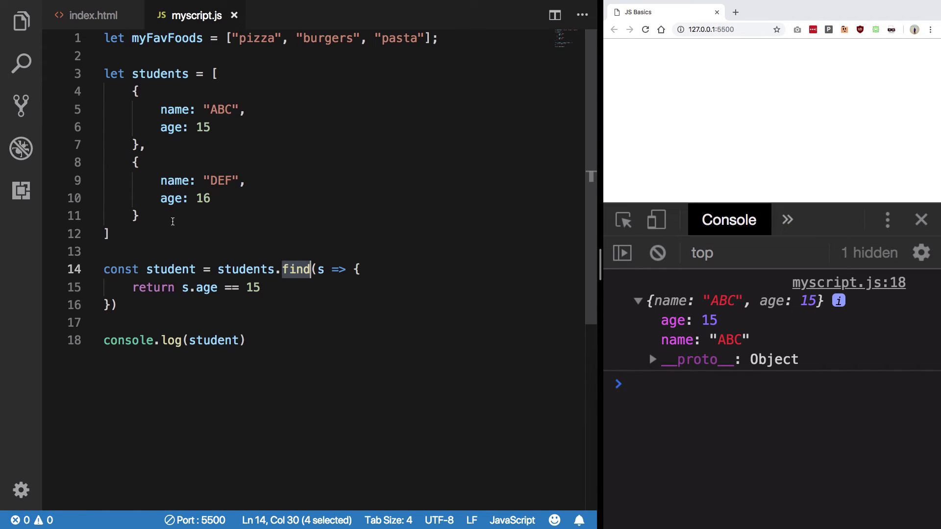
pyautogui.click(137, 214)
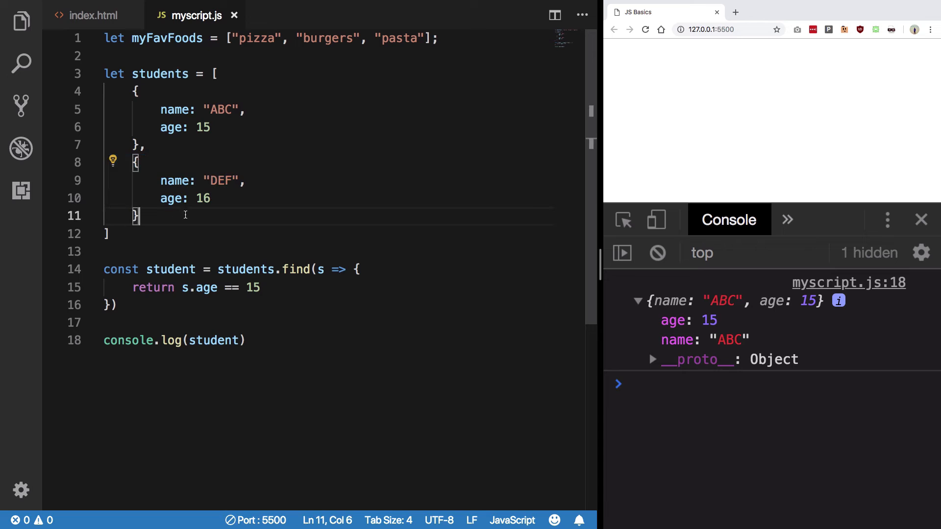
pyautogui.moveTo(198, 239)
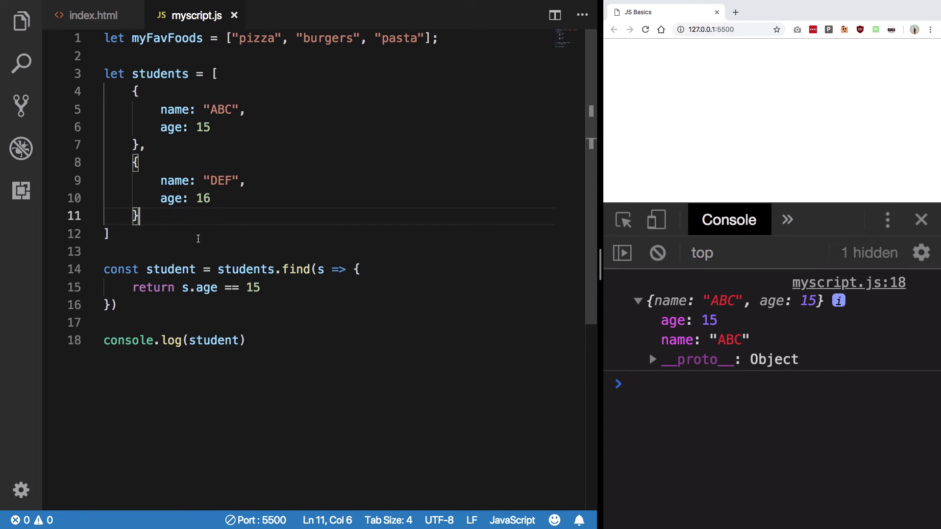
pyautogui.moveTo(269, 286)
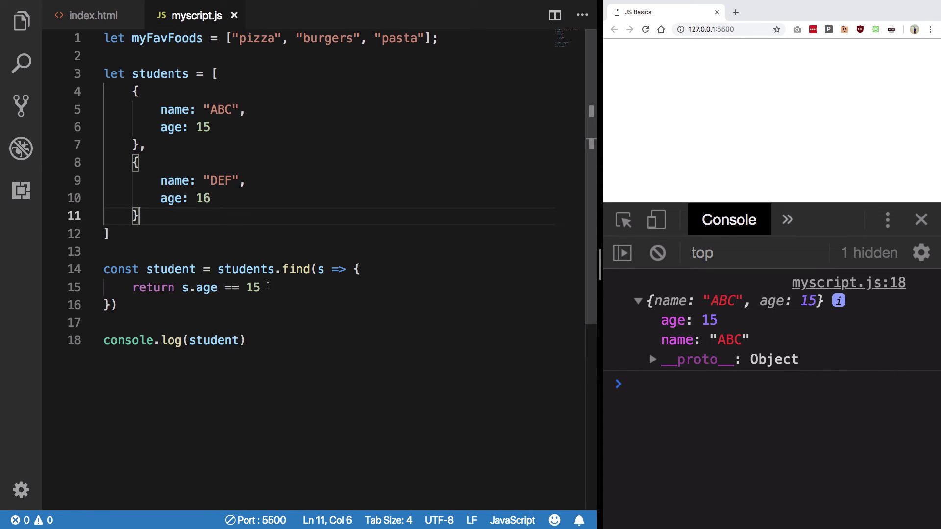
pyautogui.doubleClick(296, 270)
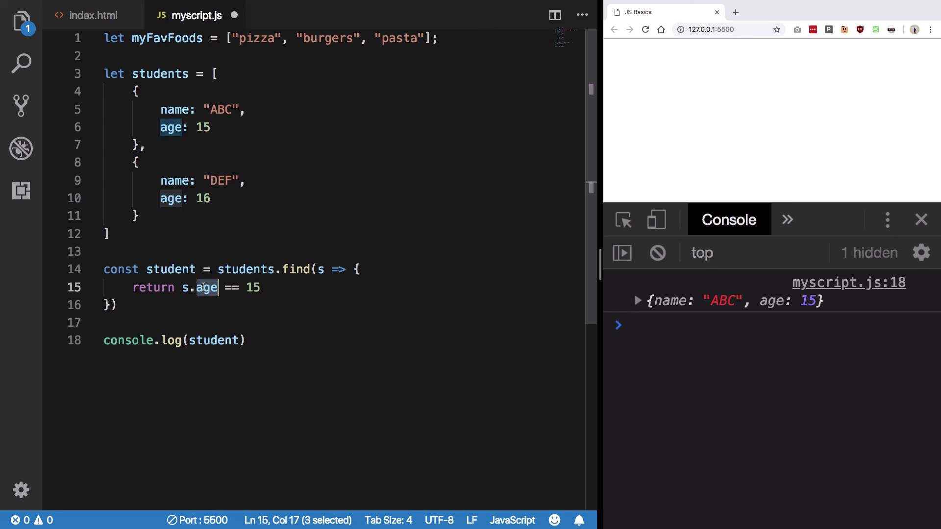
# Find by s.name == "DEF" logging {name: "DEF", age: 16}, then "DEFz" logging undefined.
pyautogui.write('name')
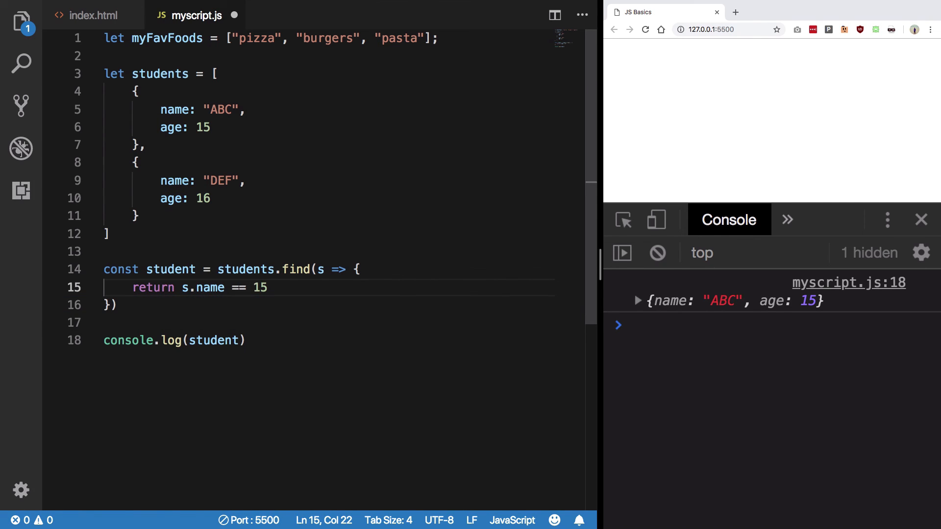
pyautogui.write('"DEF"')
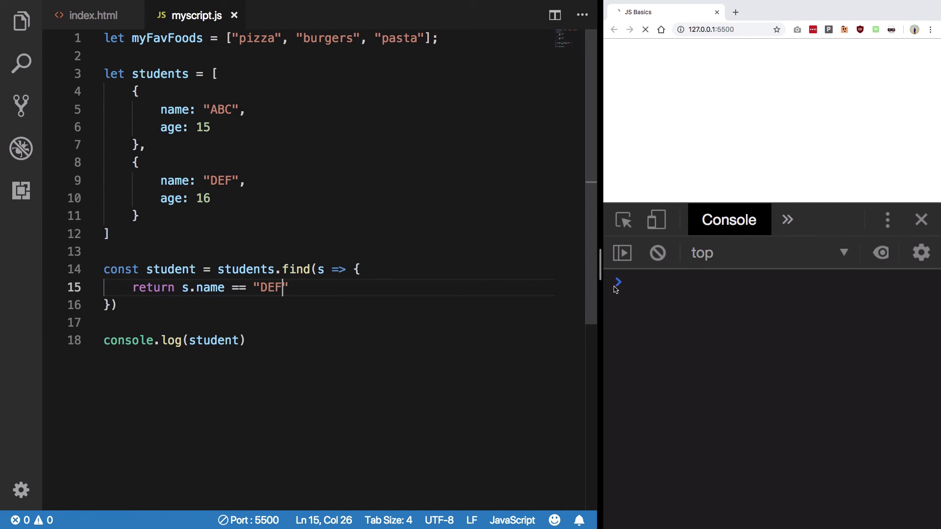
pyautogui.click(645, 29)
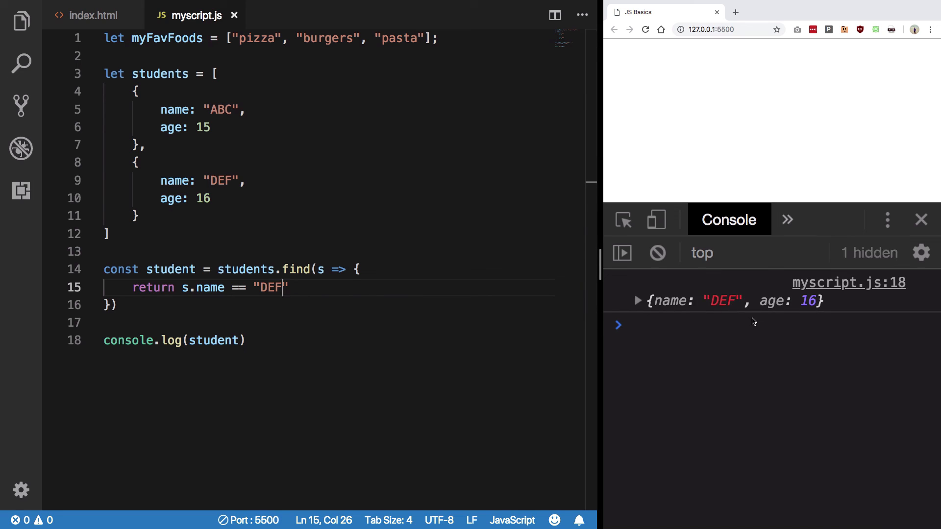
pyautogui.write('z')
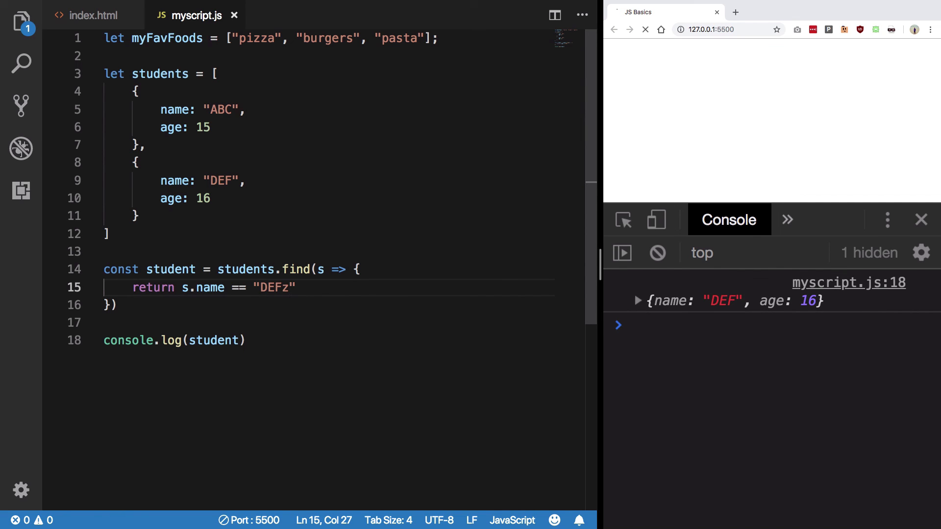
pyautogui.click(645, 29)
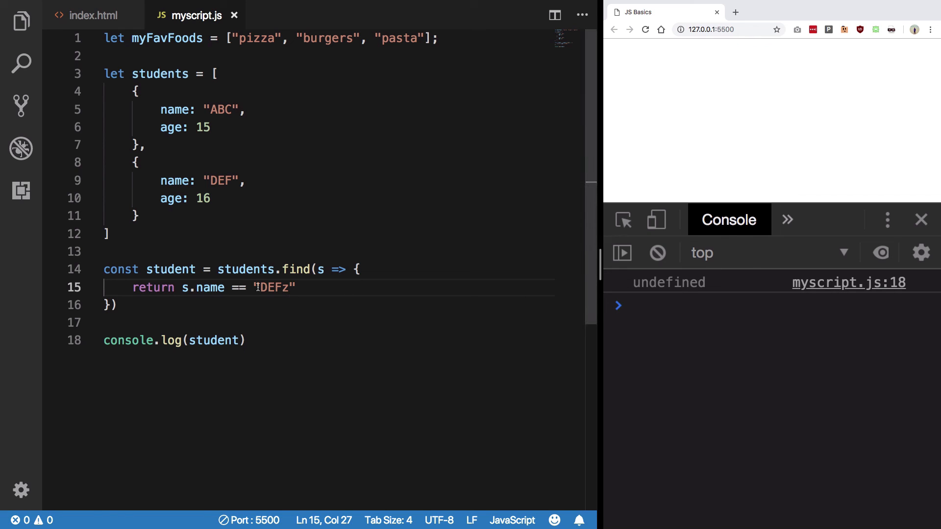
pyautogui.click(113, 305)
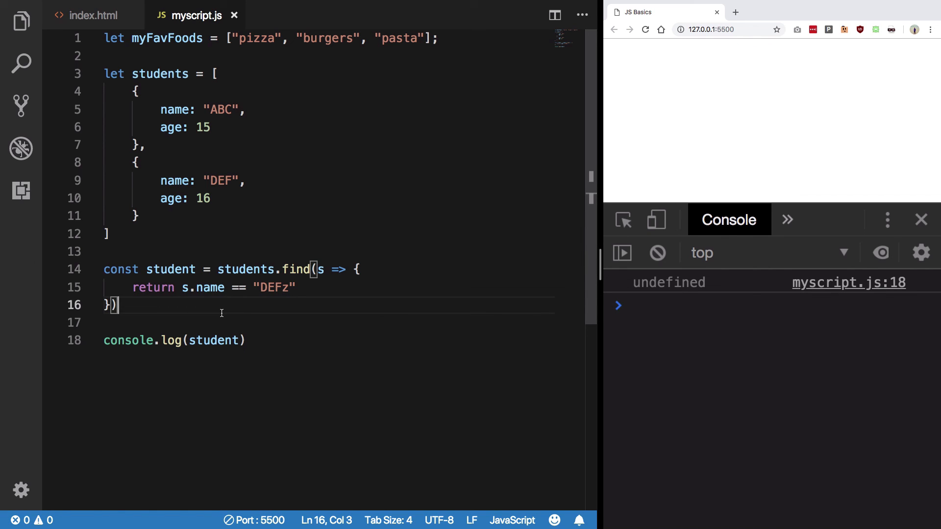